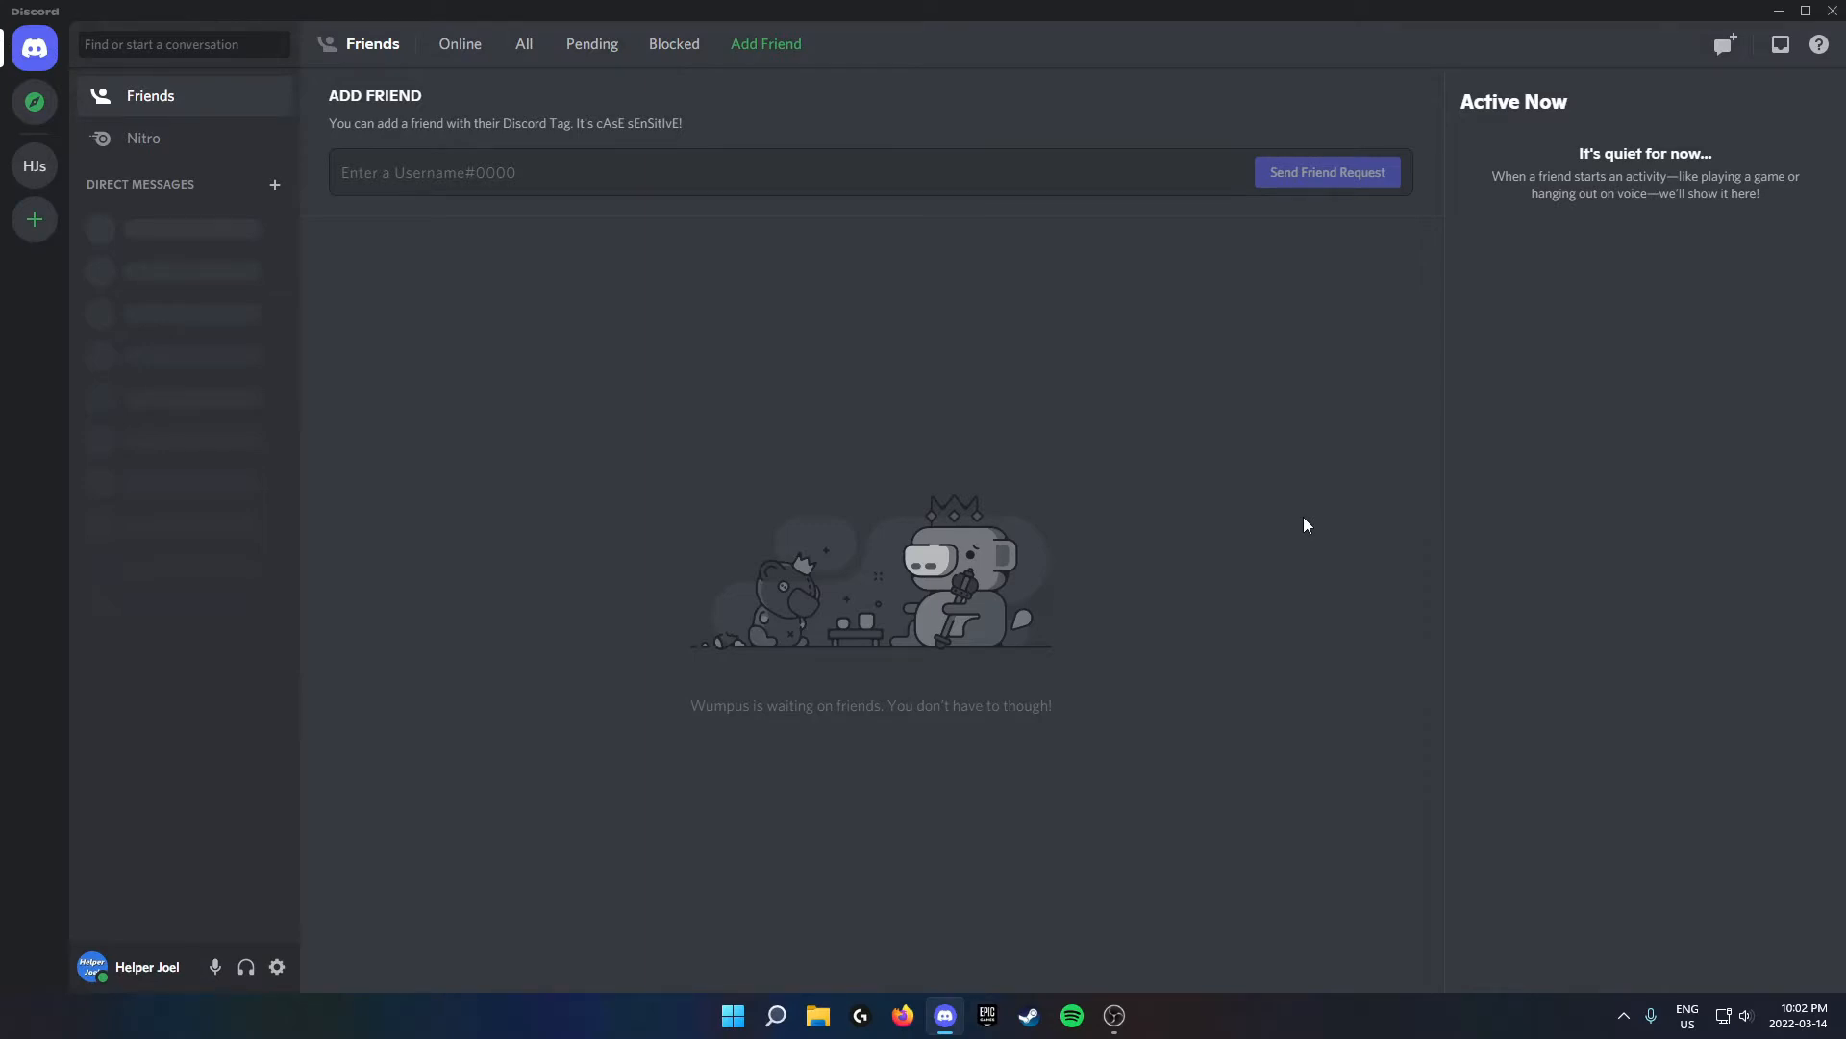
{"action": "mouse_move", "coordinate": [224, 877]}
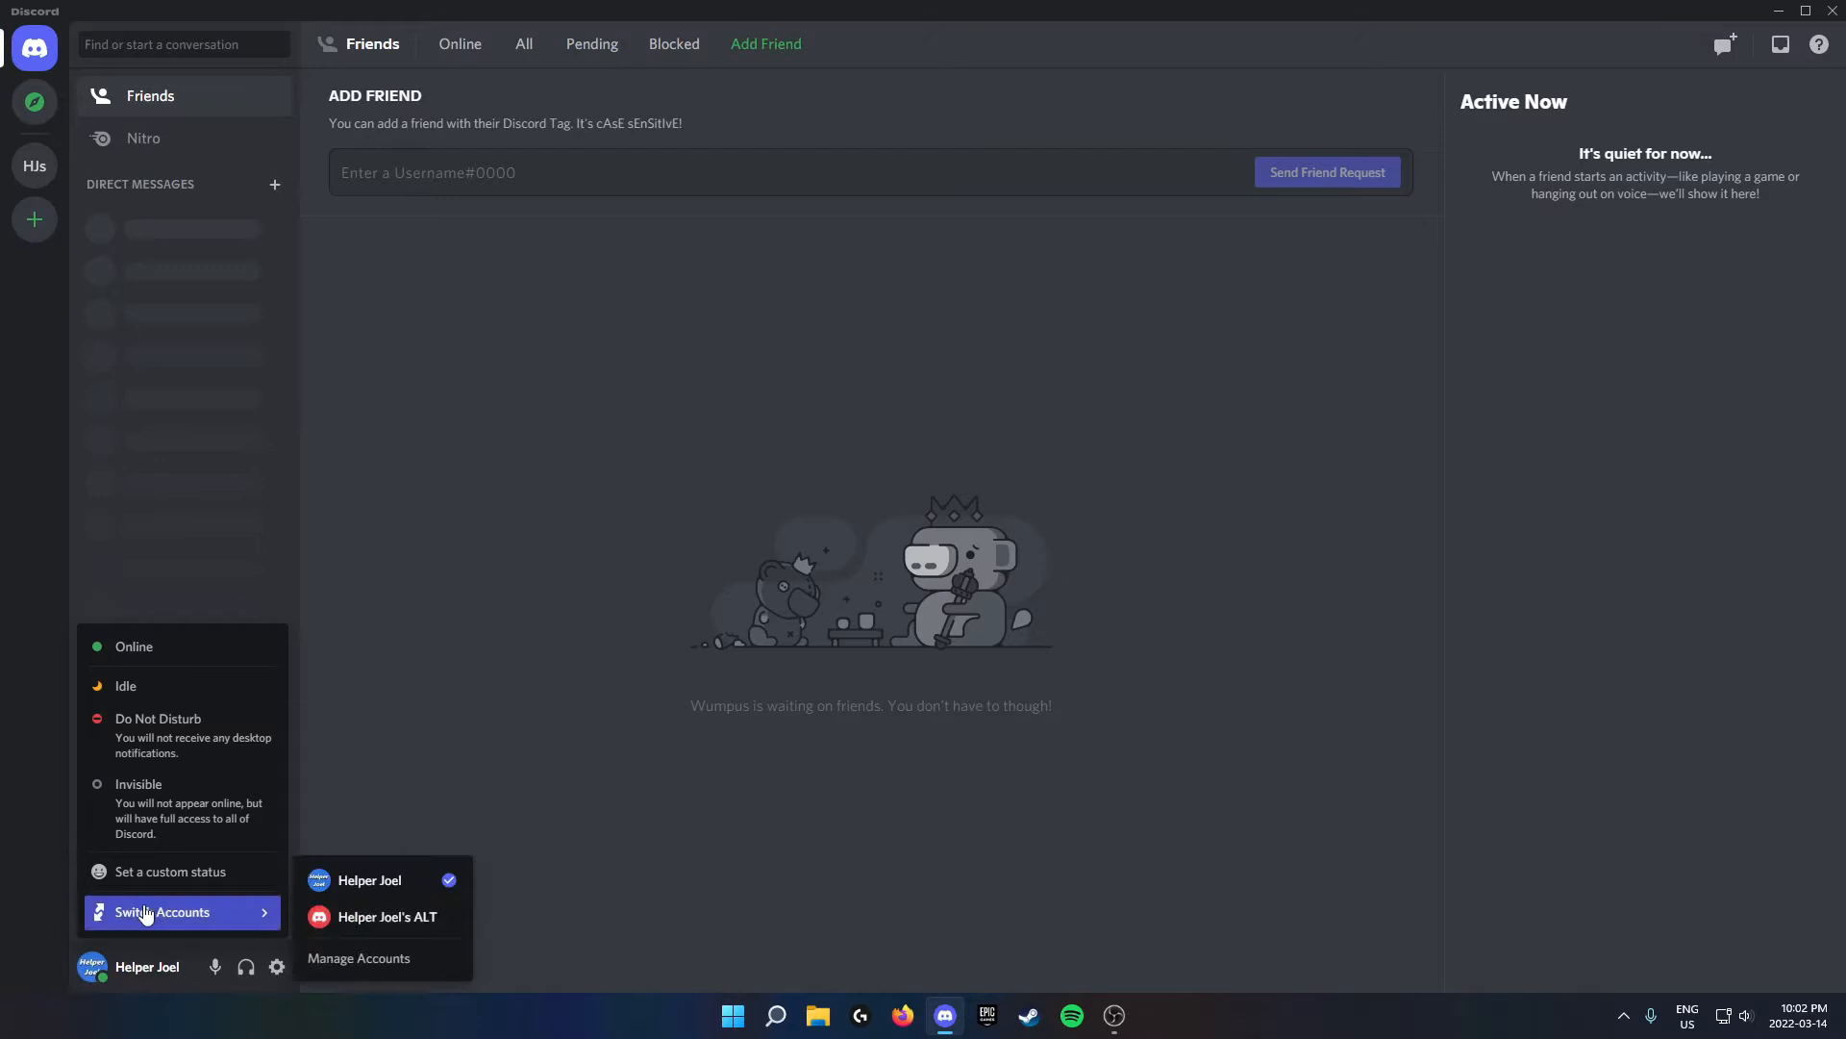
{"action": "mouse_move", "coordinate": [174, 928]}
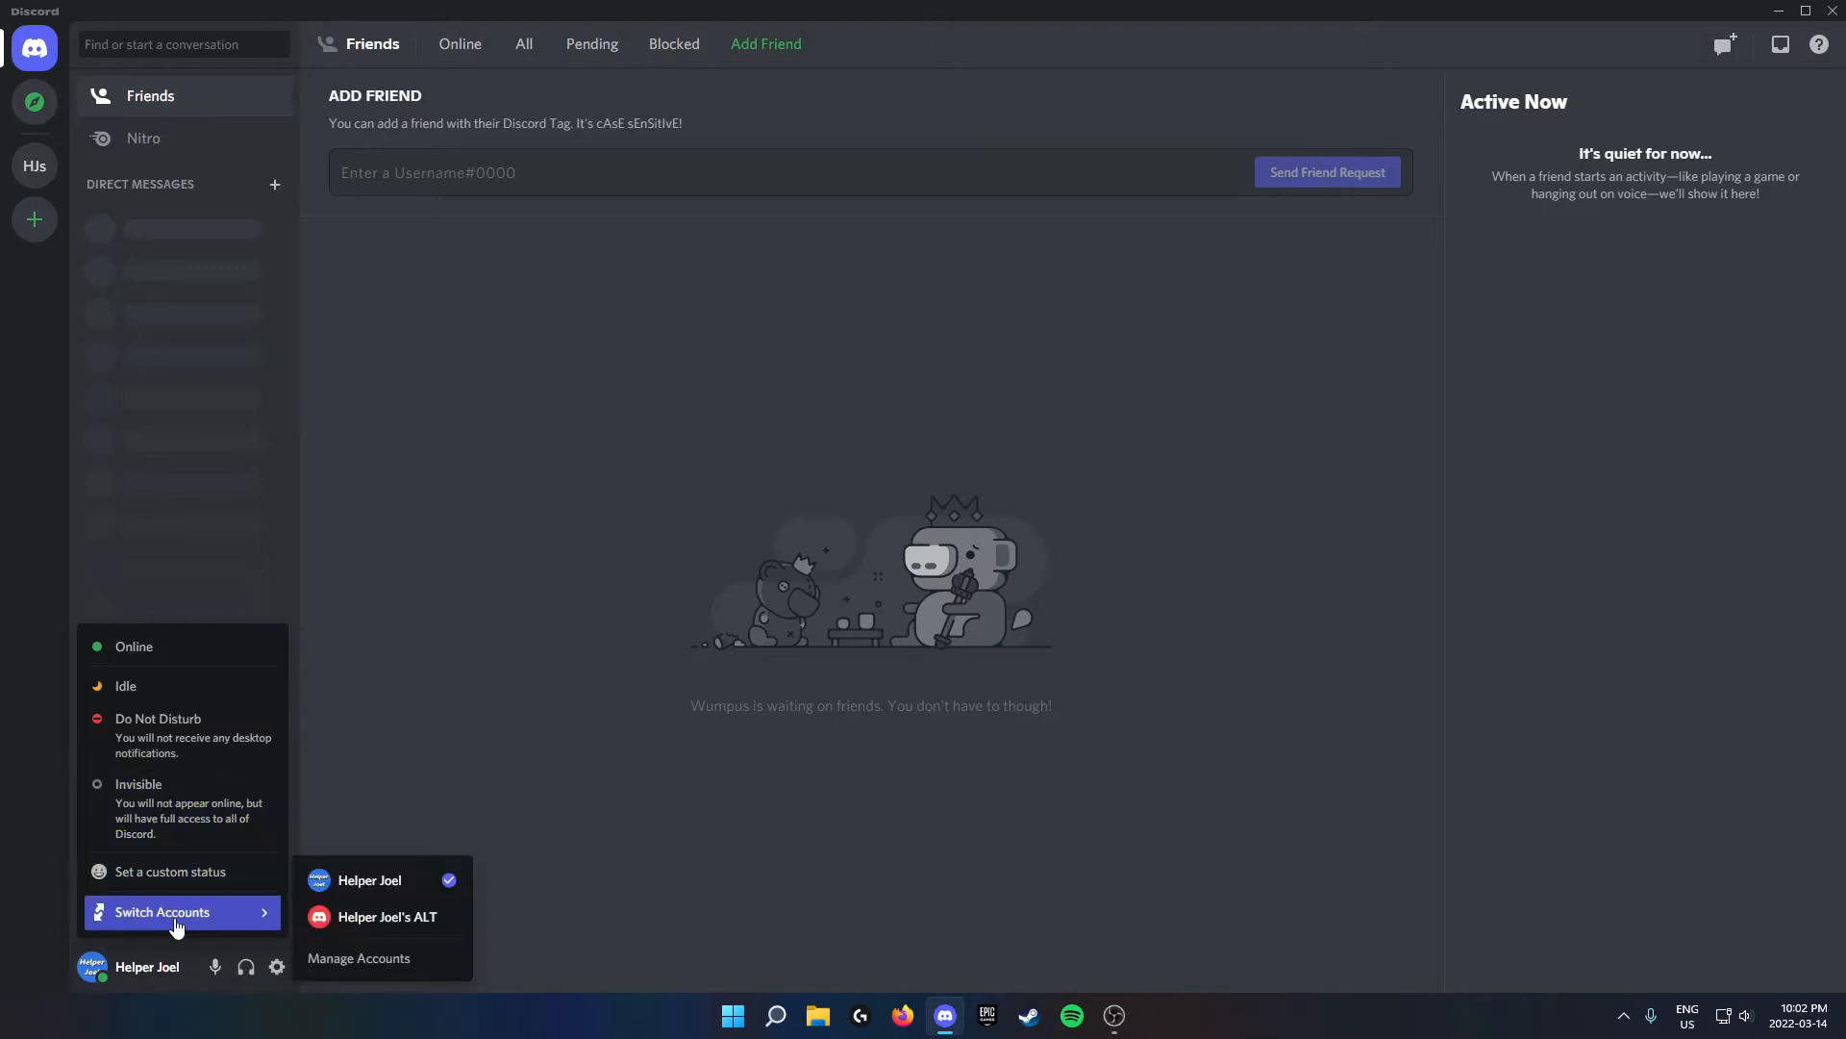
{"action": "mouse_move", "coordinate": [162, 912]}
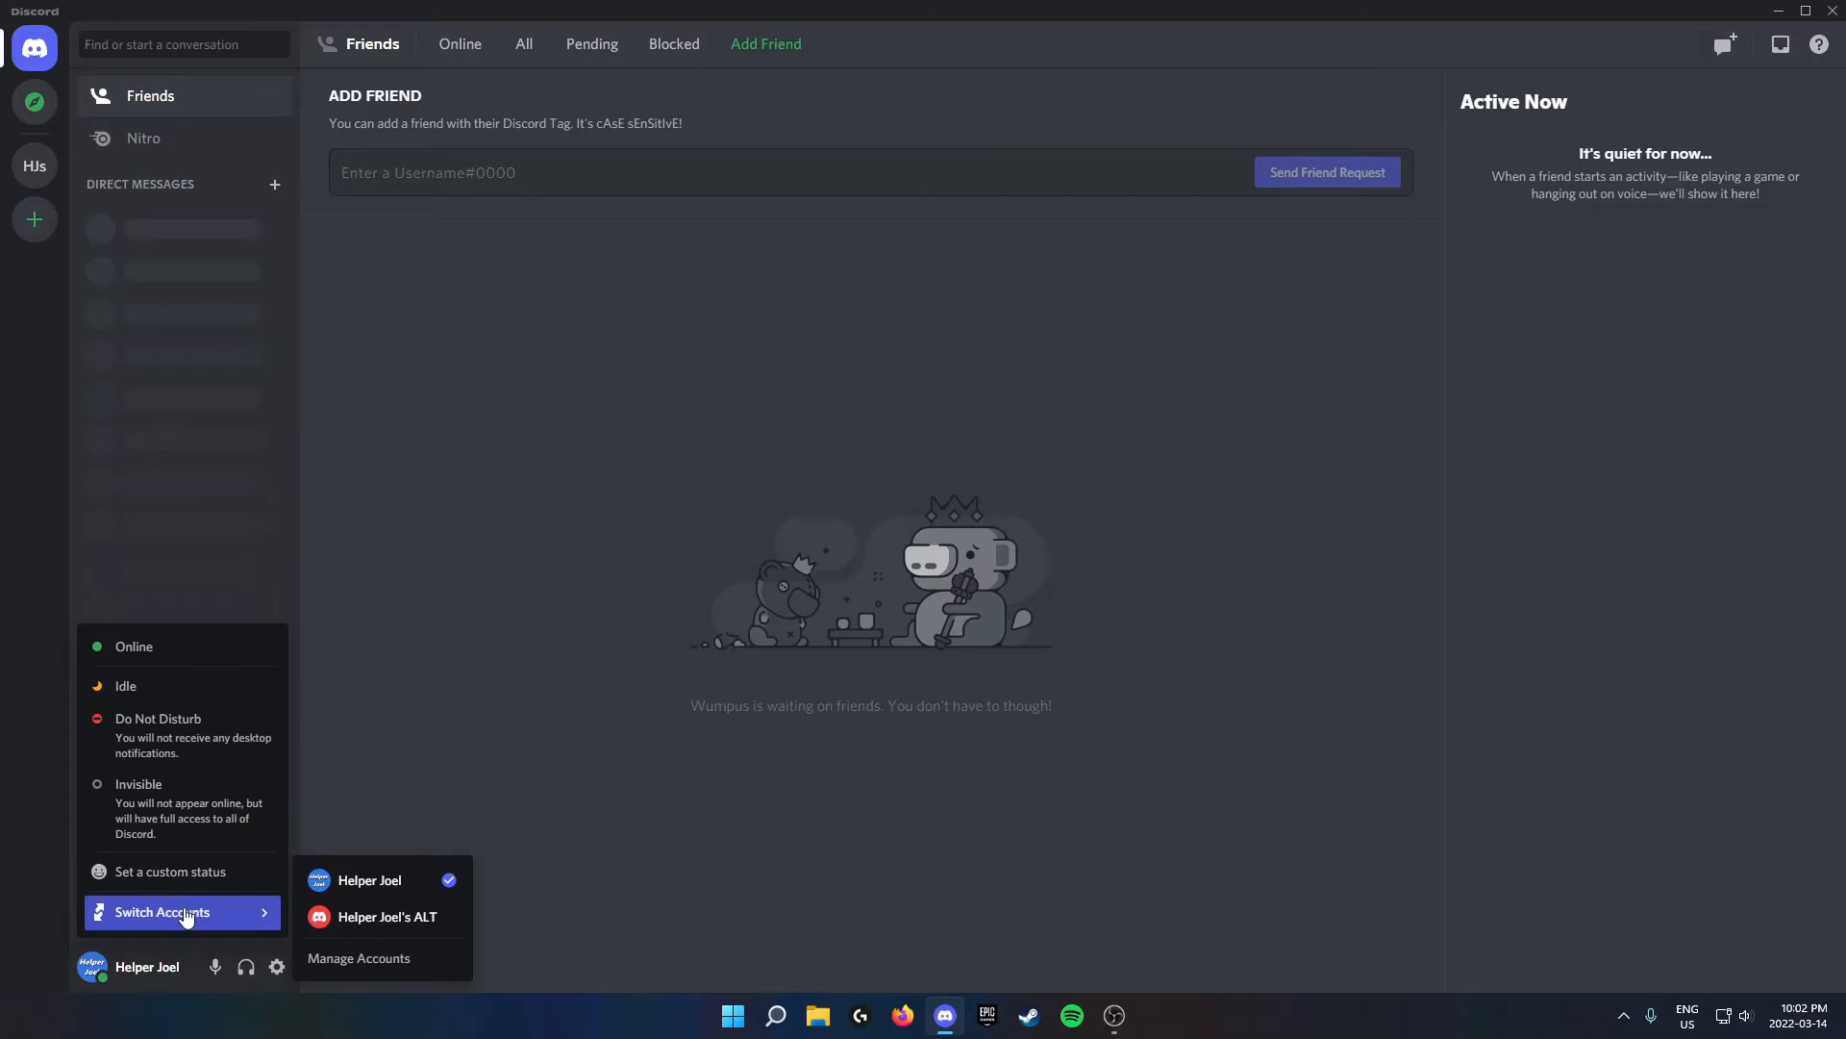
{"action": "mouse_move", "coordinate": [388, 958]}
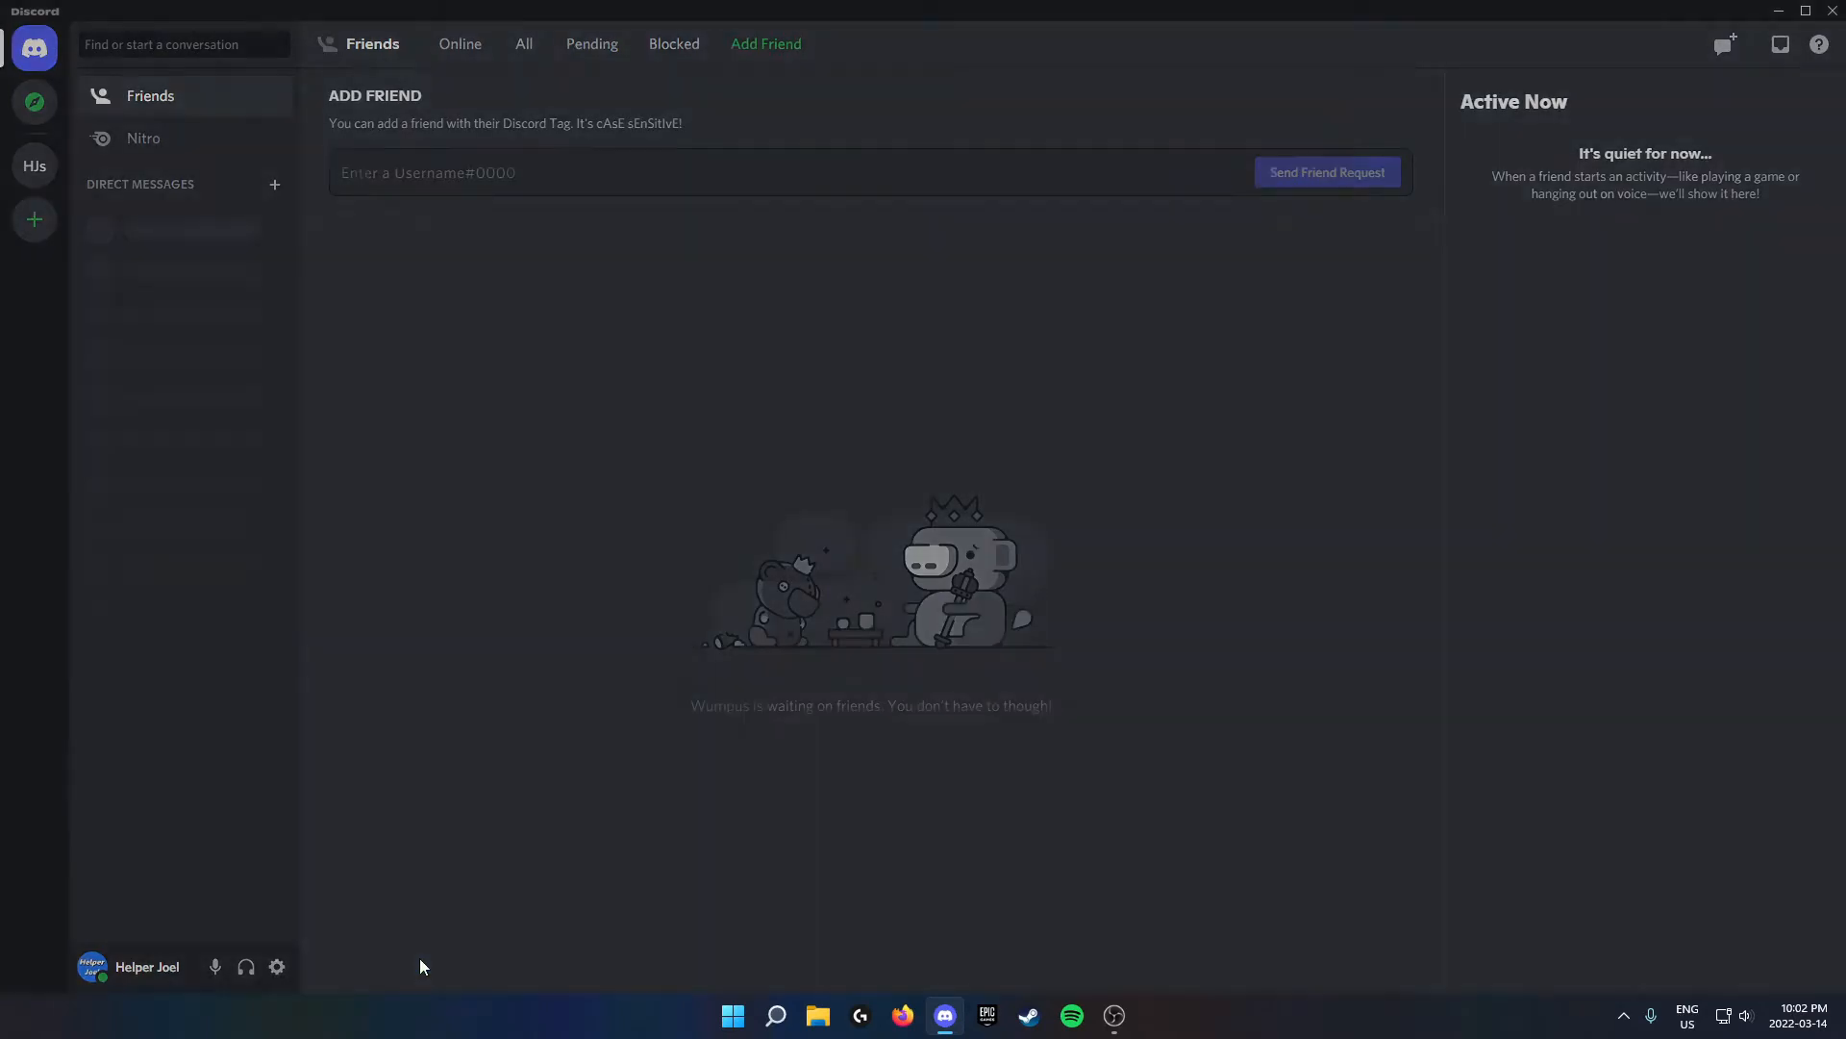
- Open Manage Accounts and choose 'Add an account' to show the empty sign-in form
{"action": "left_click", "coordinate": [130, 967]}
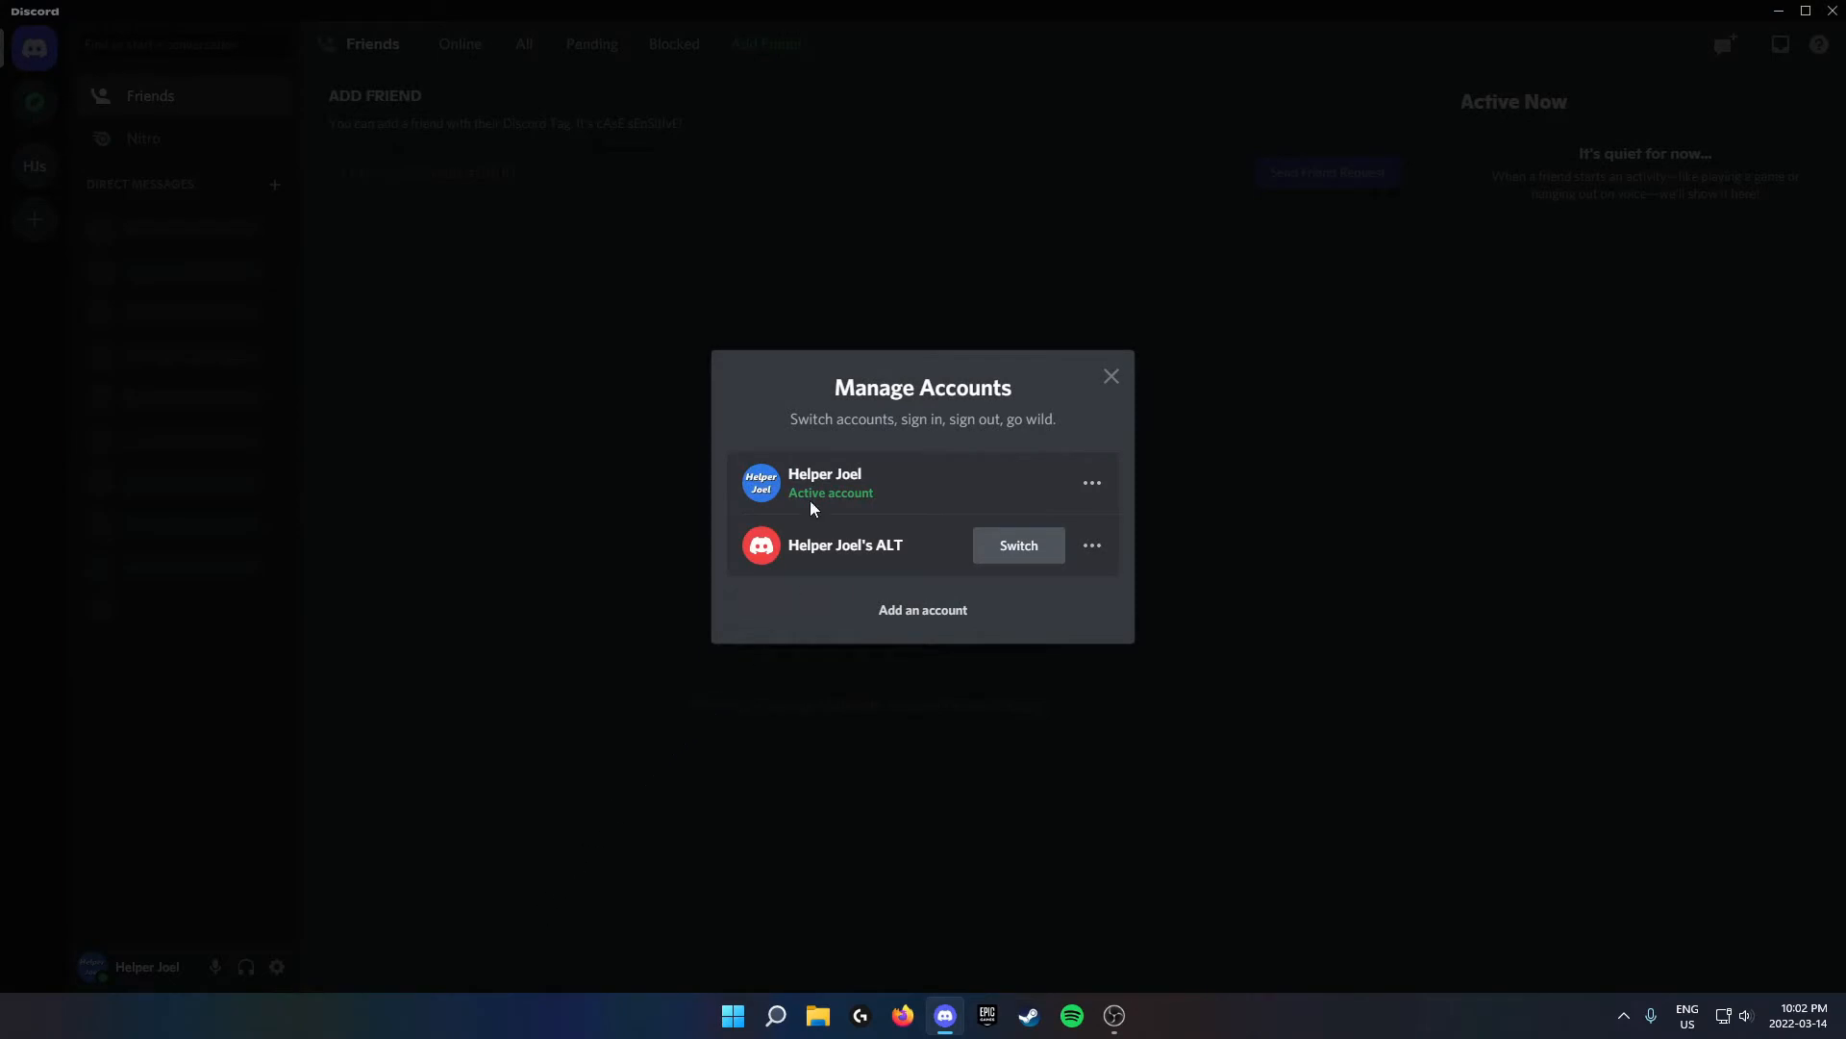
{"action": "mouse_move", "coordinate": [777, 414]}
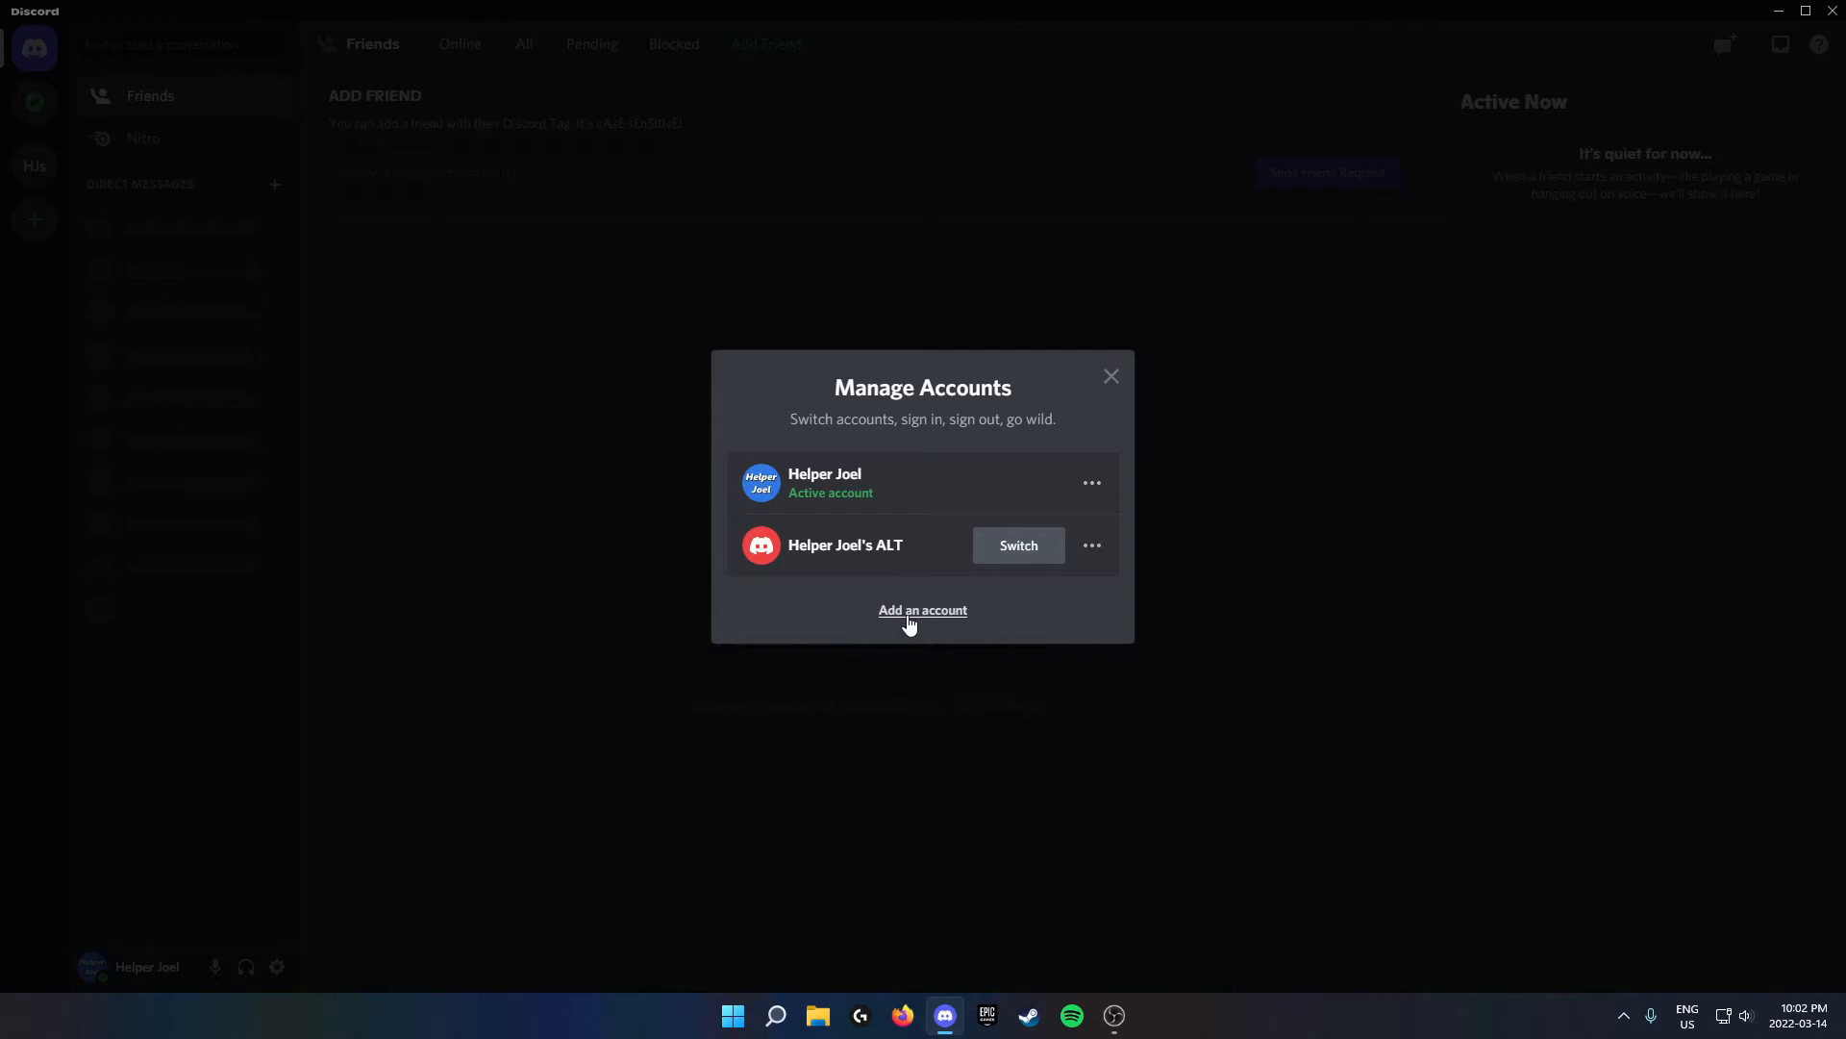
{"action": "mouse_move", "coordinate": [940, 618]}
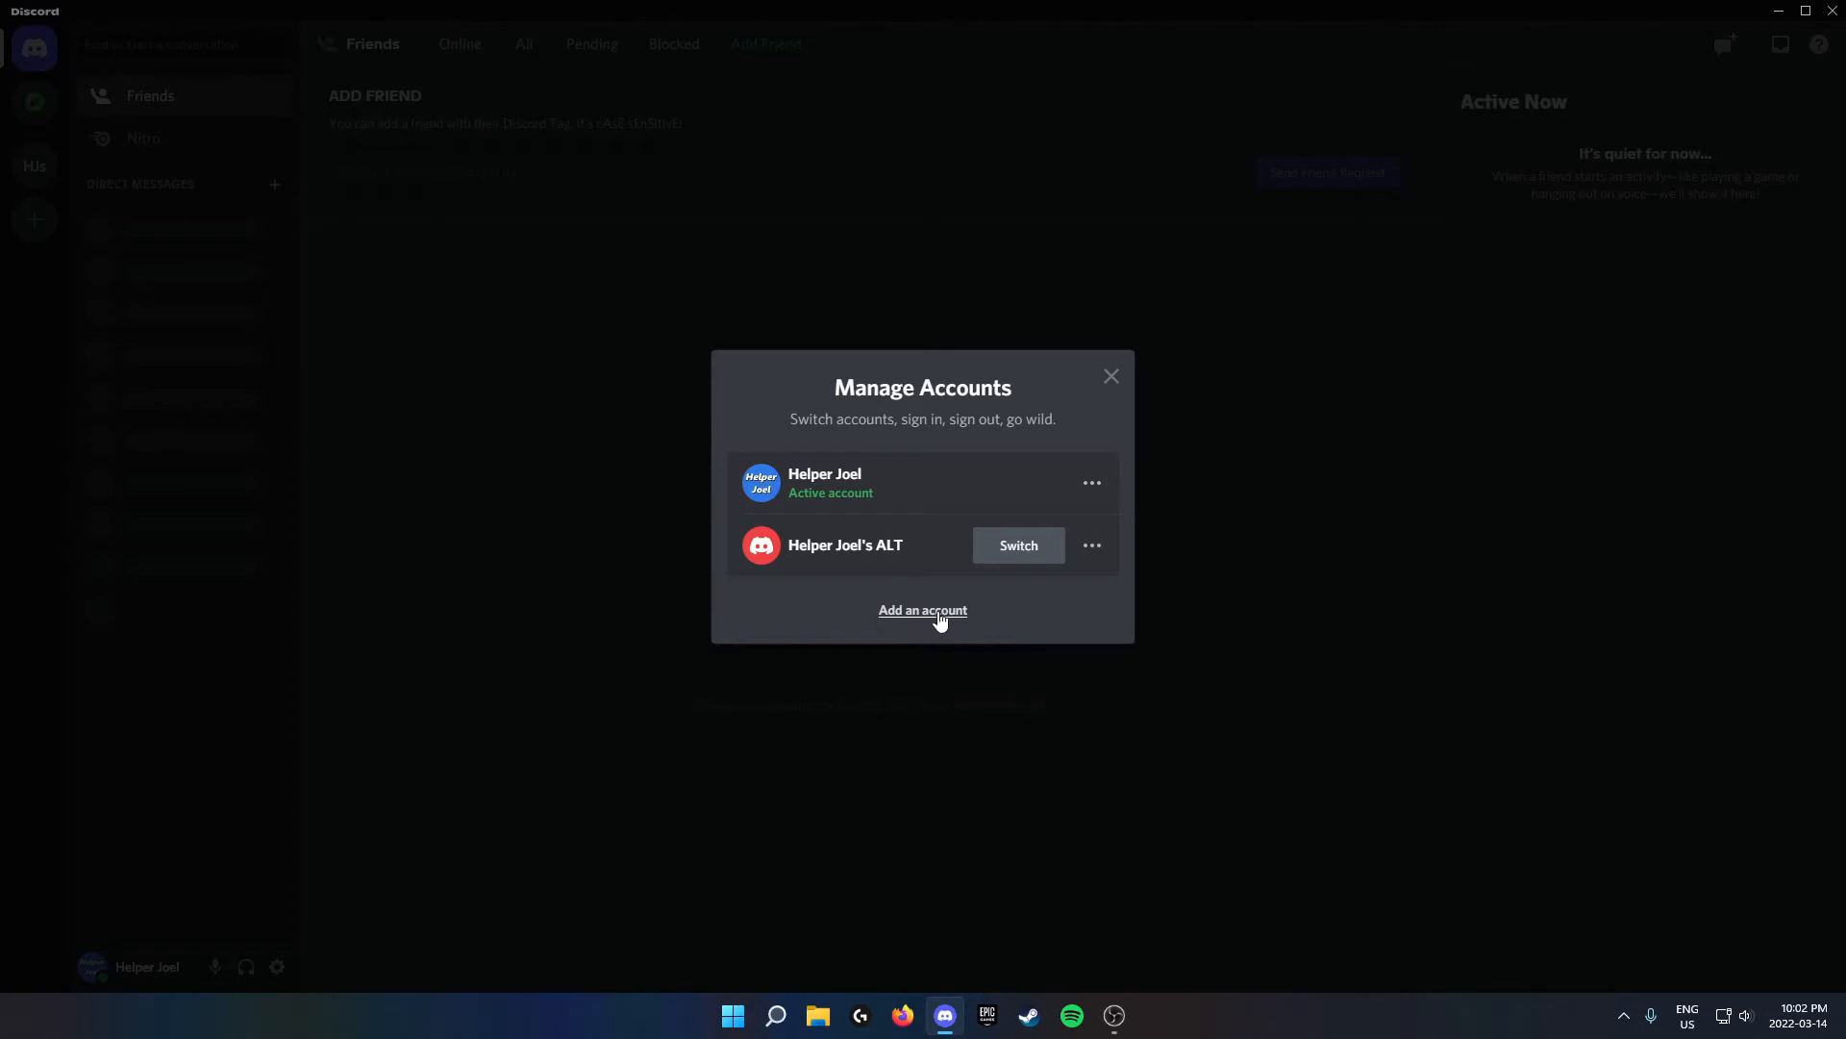
{"action": "left_click", "coordinate": [922, 610]}
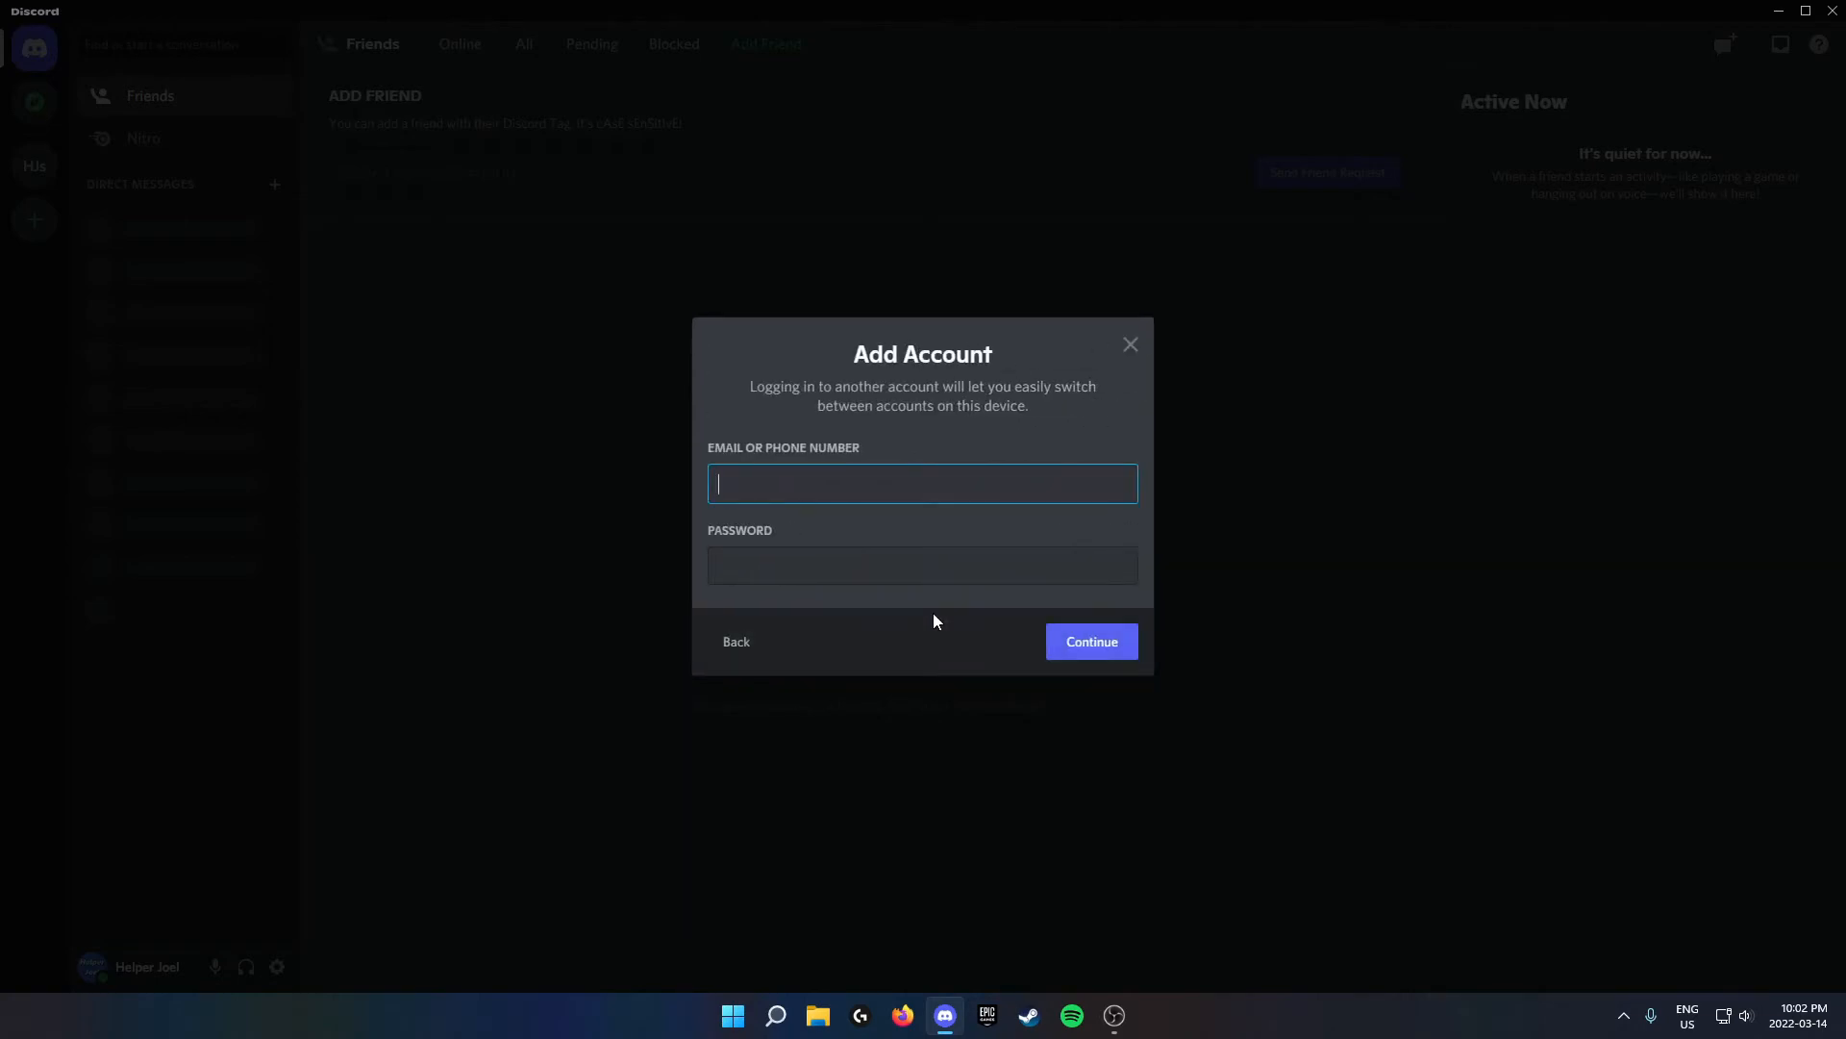
{"action": "mouse_move", "coordinate": [714, 353]}
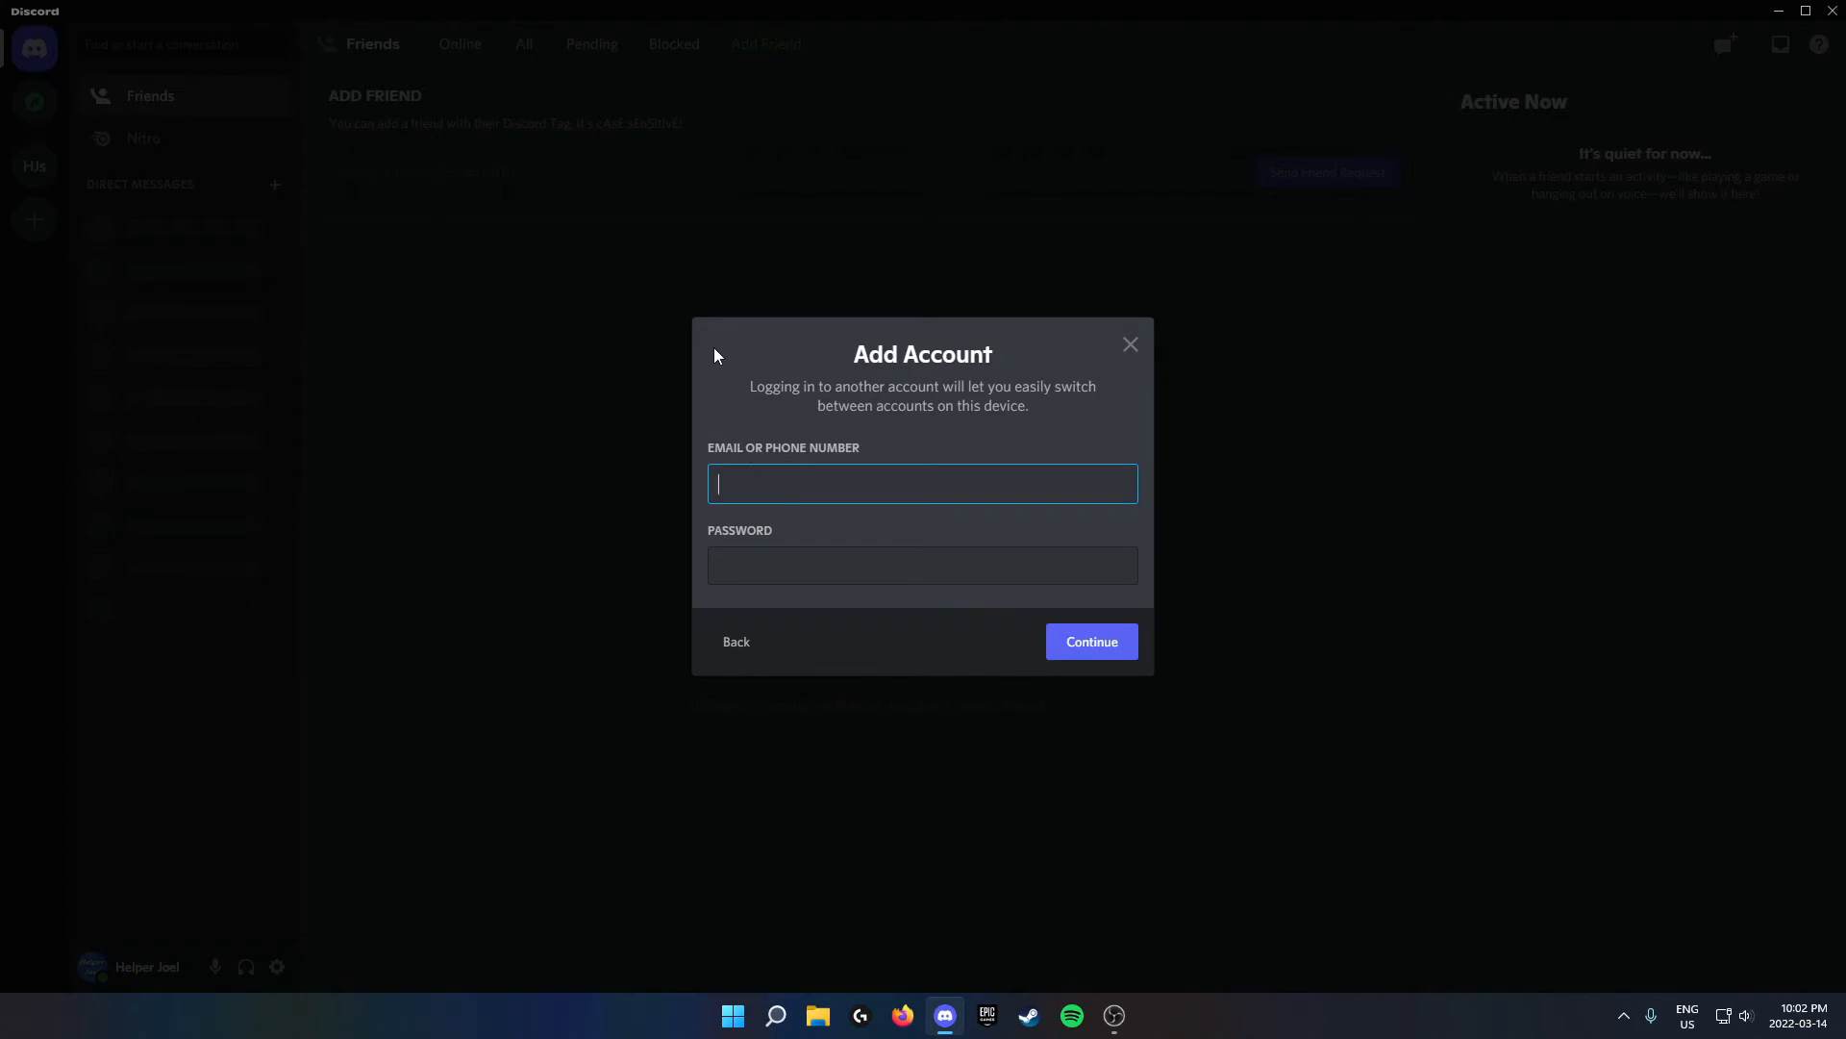
{"action": "mouse_move", "coordinate": [703, 334]}
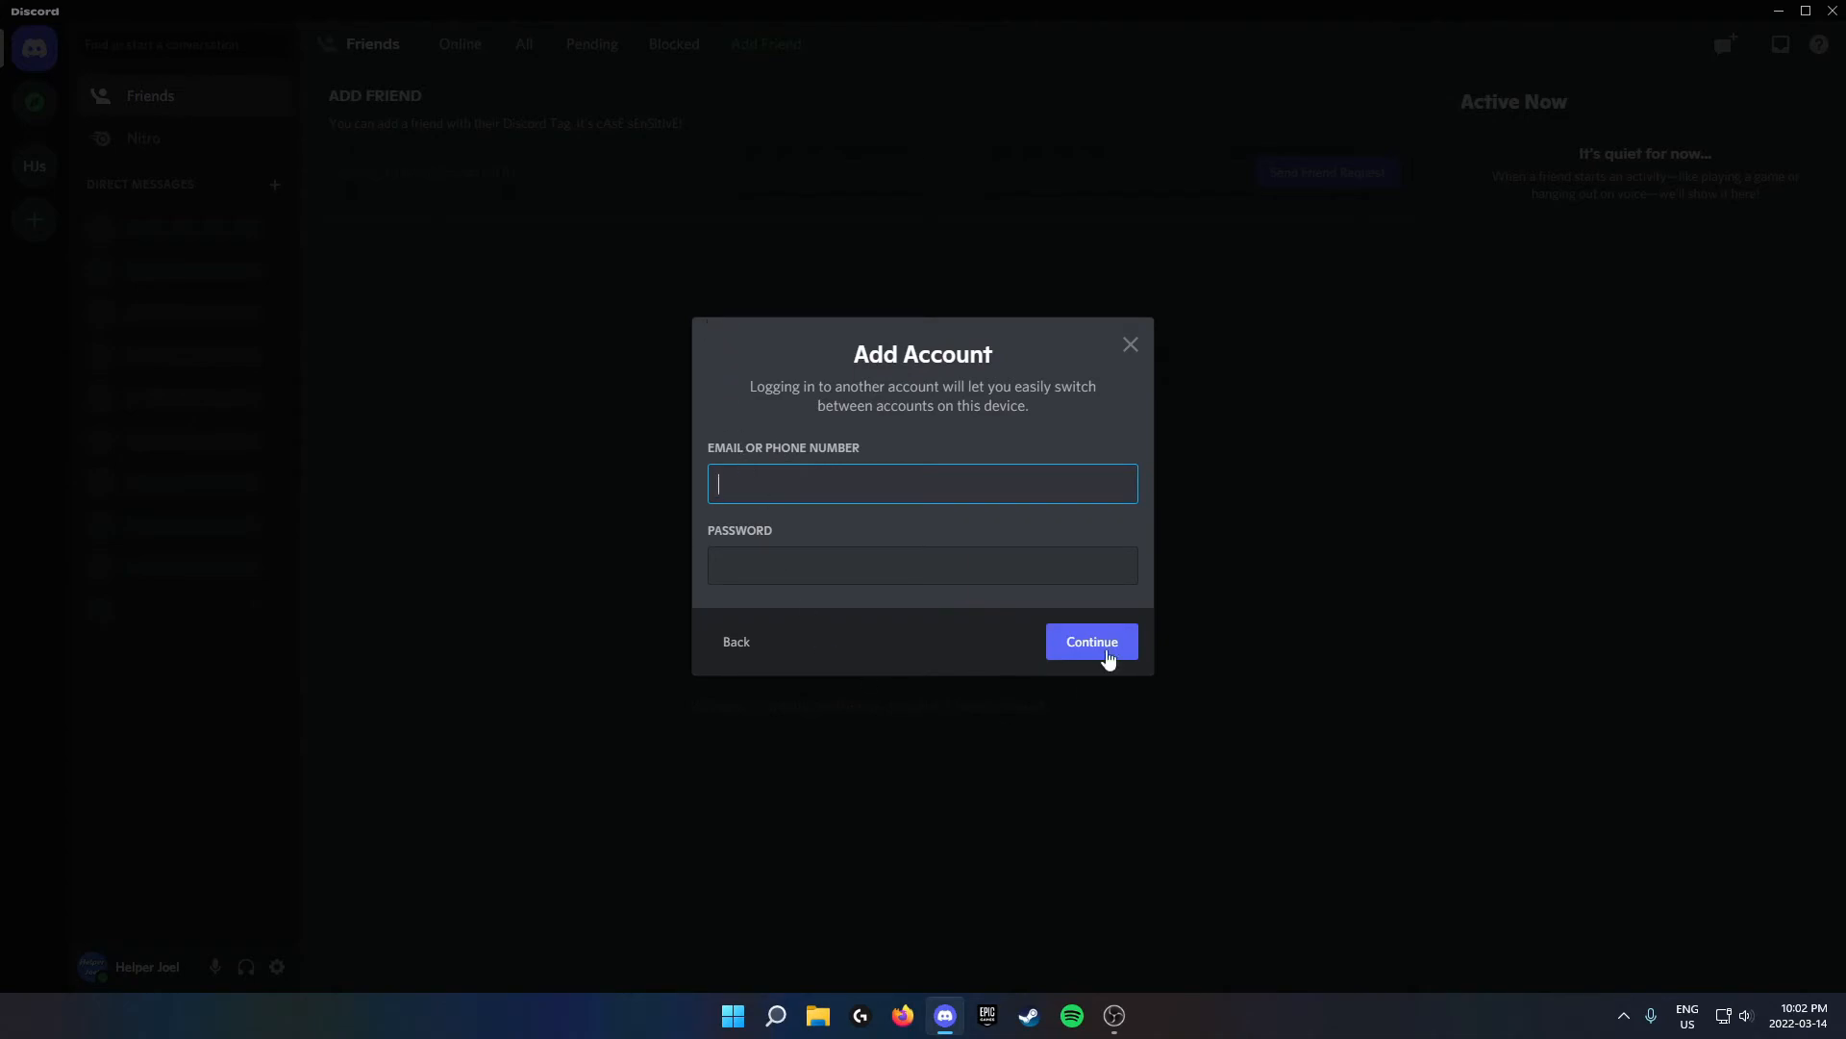
{"action": "mouse_move", "coordinate": [1096, 398]}
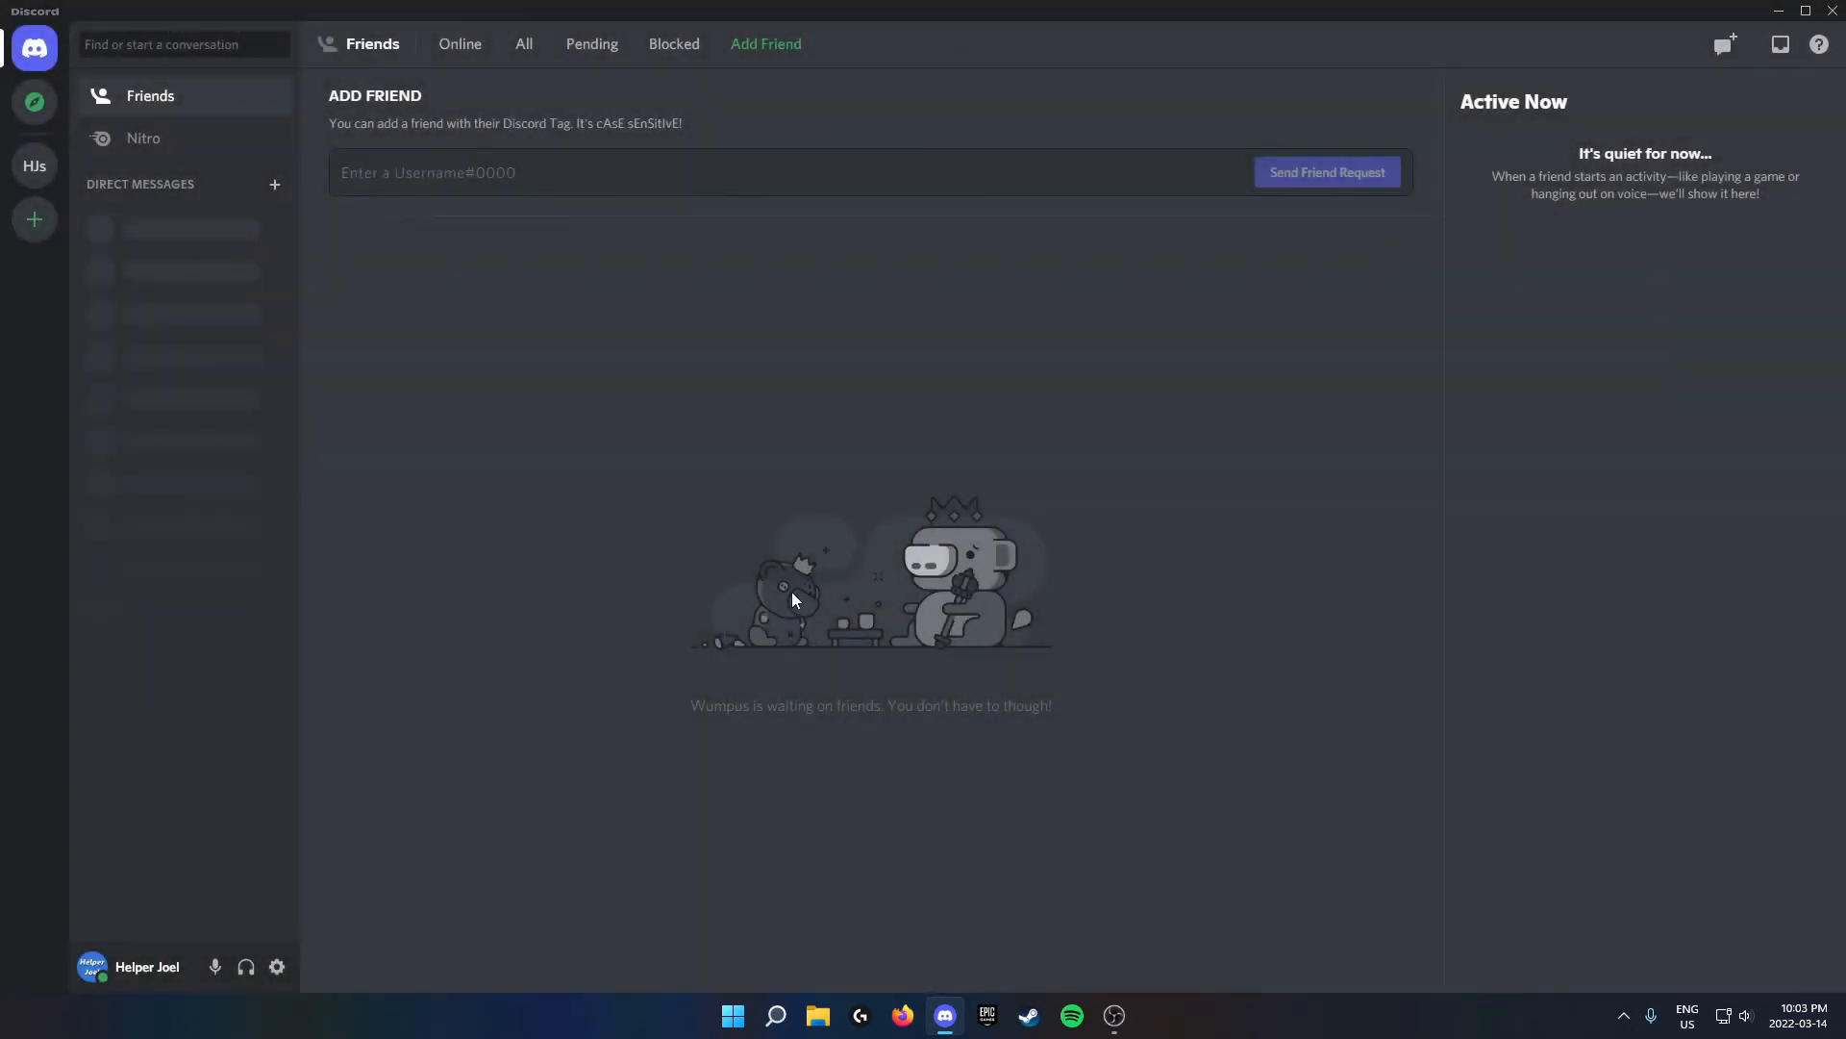
- Switch to the ALT account from the avatar's Switch Accounts submenu
{"action": "left_click", "coordinate": [90, 967]}
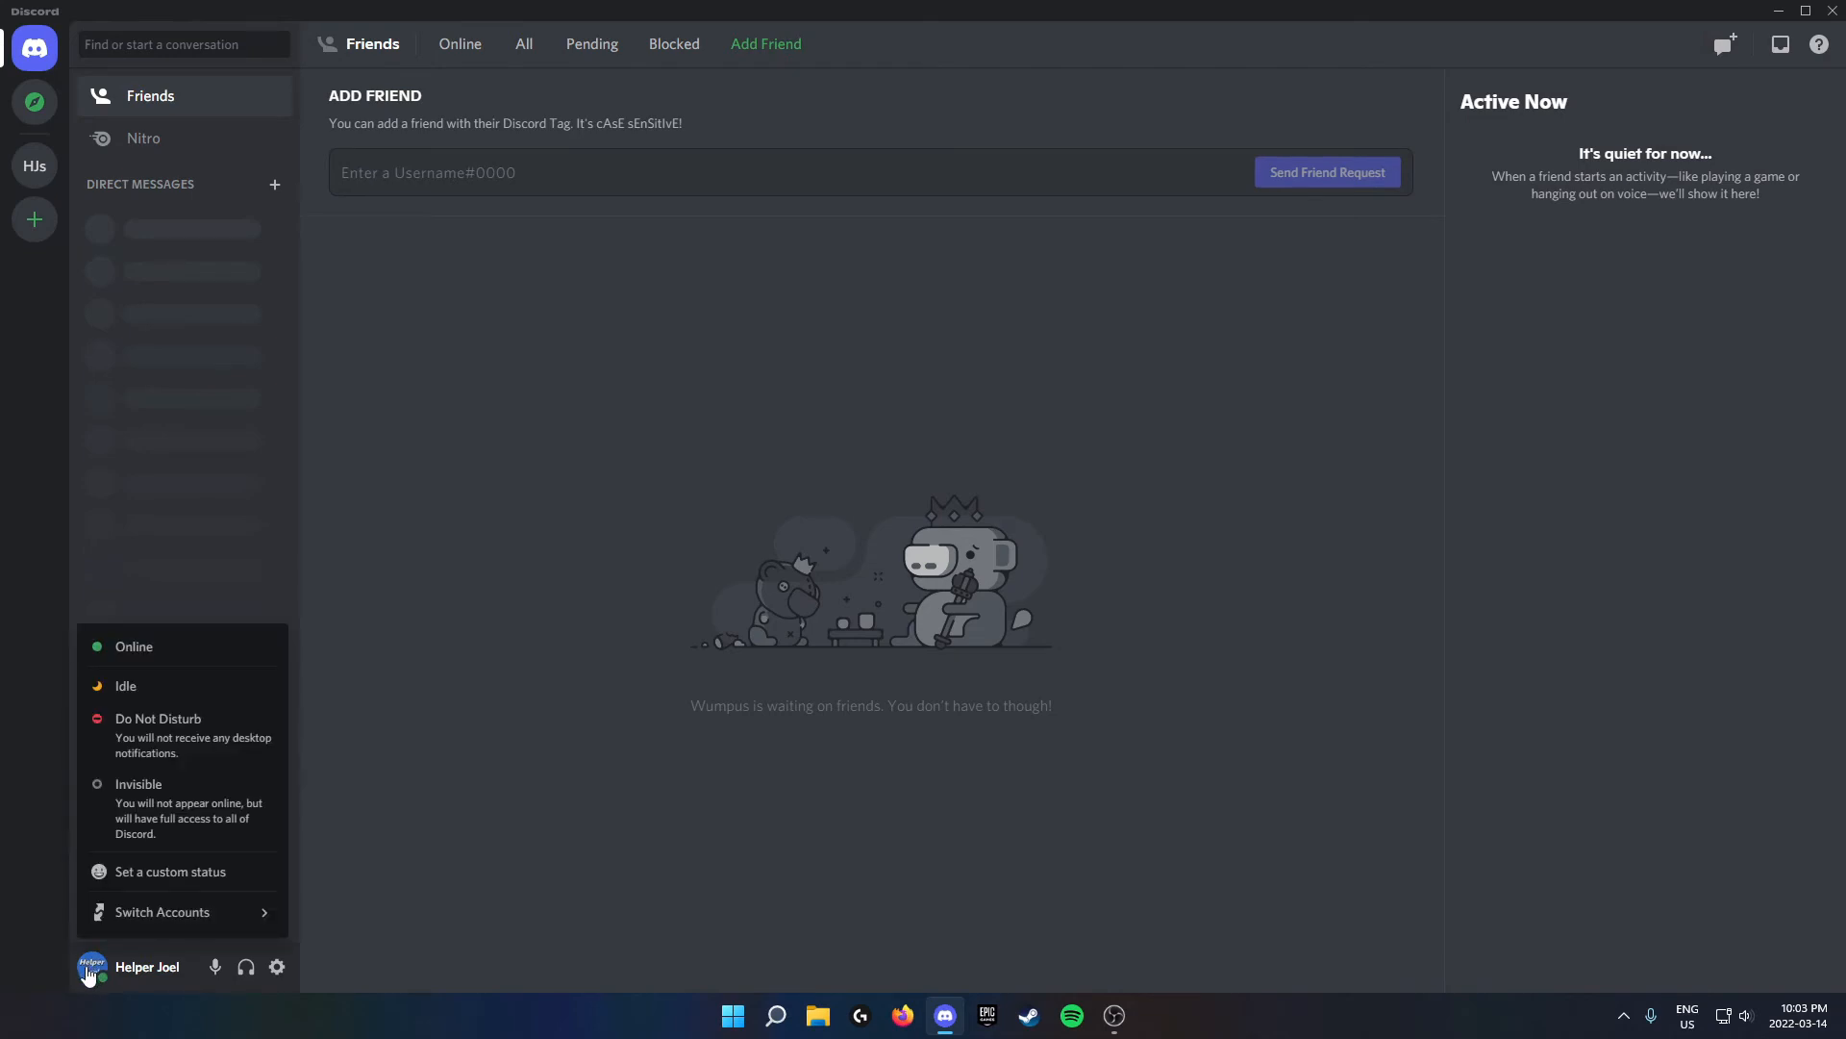
{"action": "left_click", "coordinate": [162, 912]}
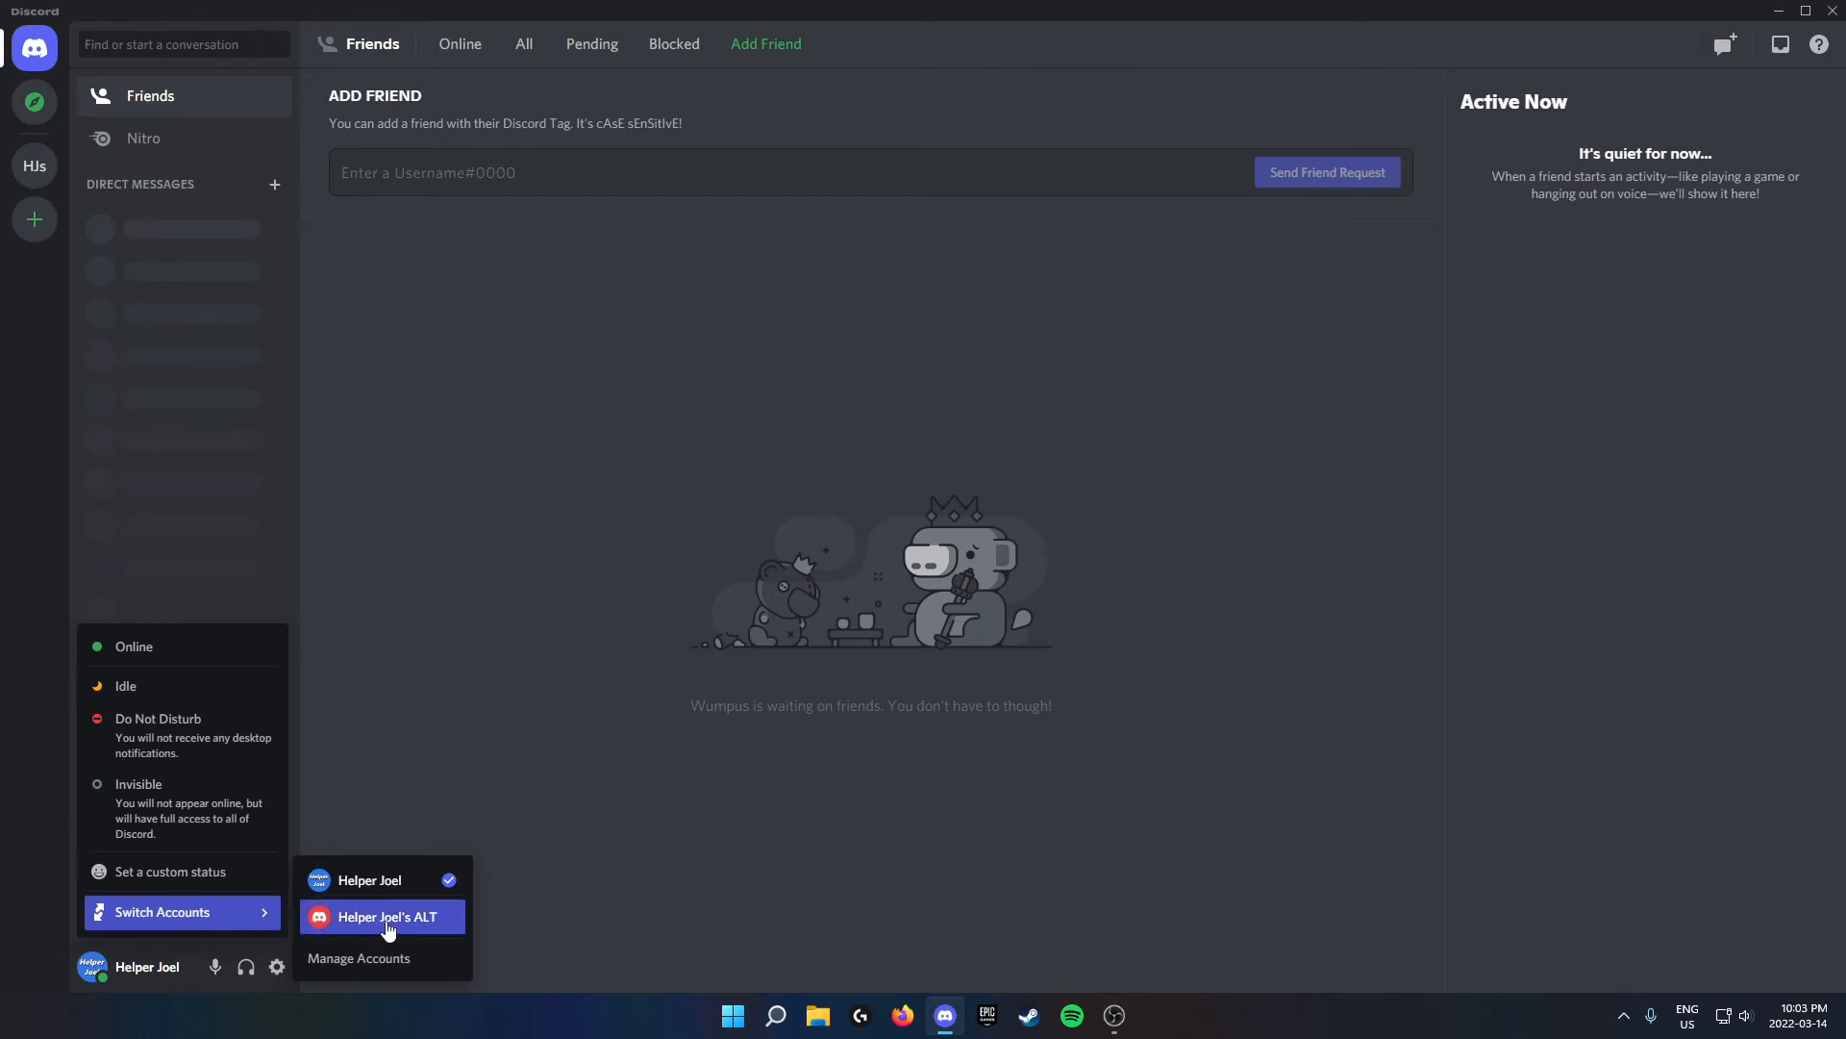
{"action": "mouse_move", "coordinate": [374, 929]}
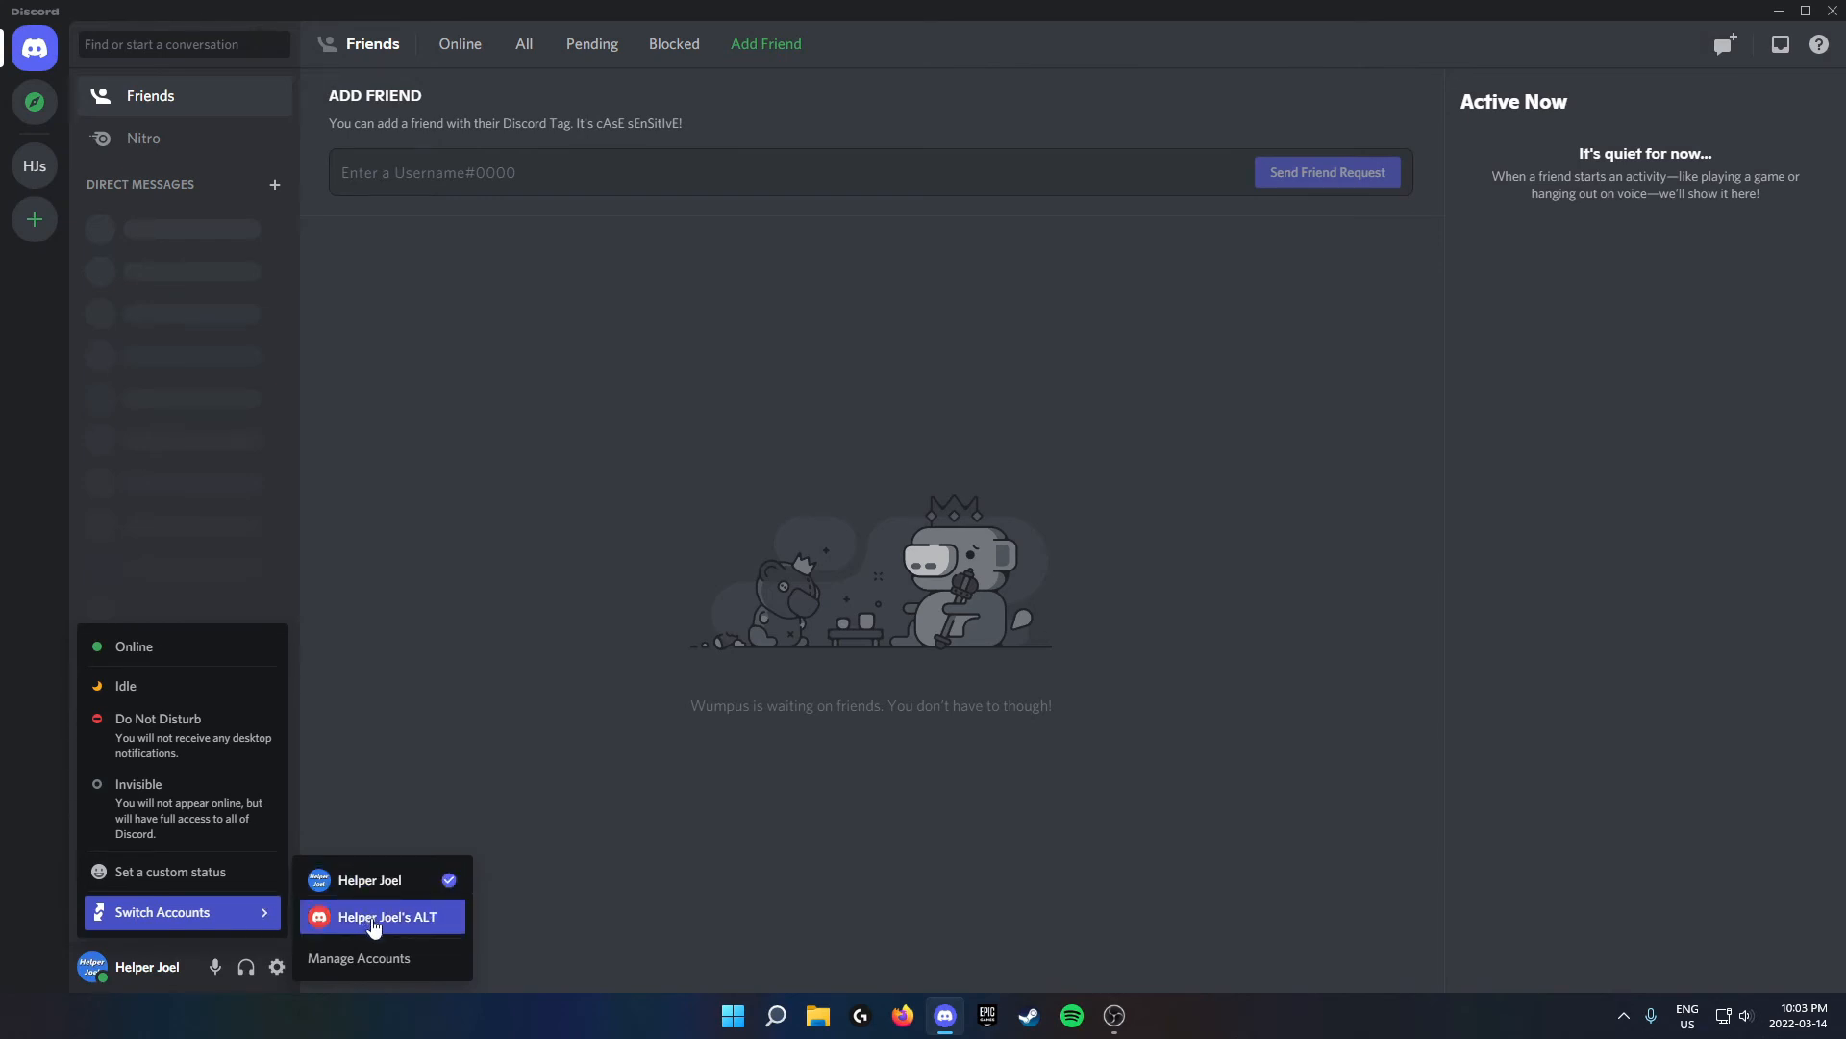
{"action": "left_click", "coordinate": [377, 917]}
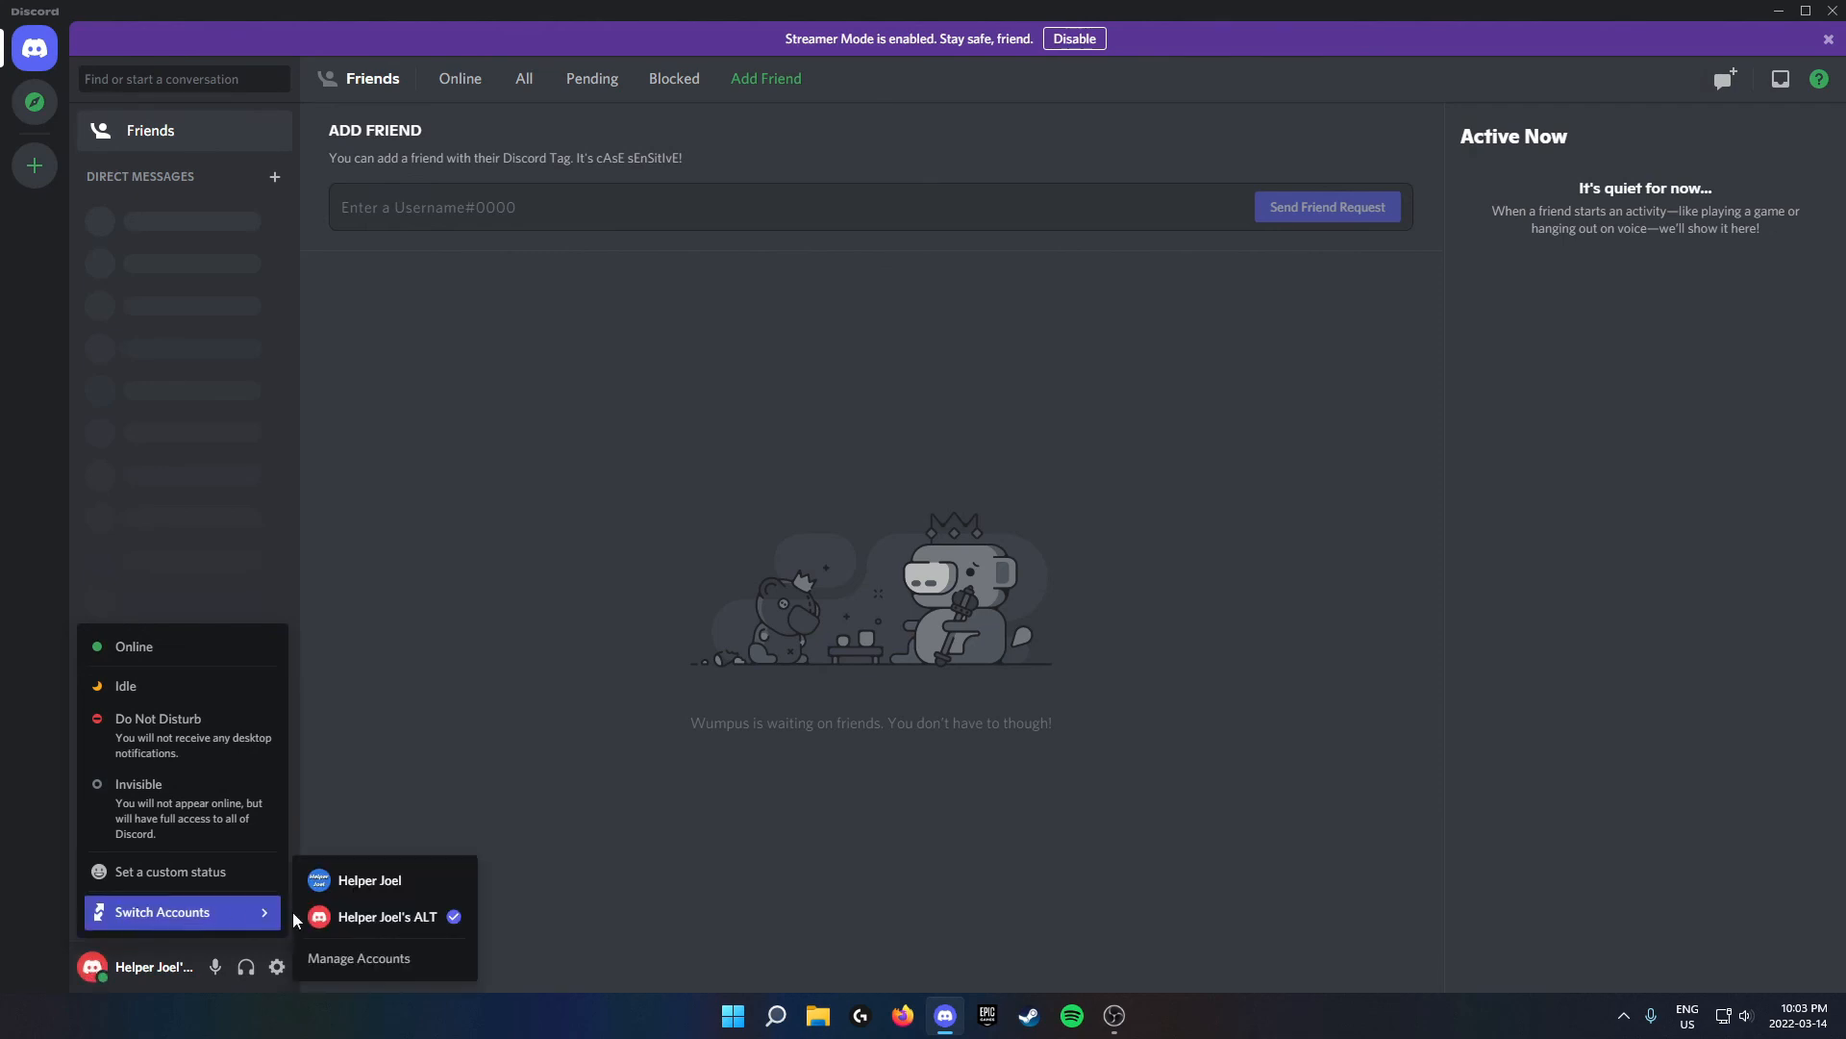
- Select the main account in the Switch Accounts submenu
{"action": "left_click", "coordinate": [367, 879]}
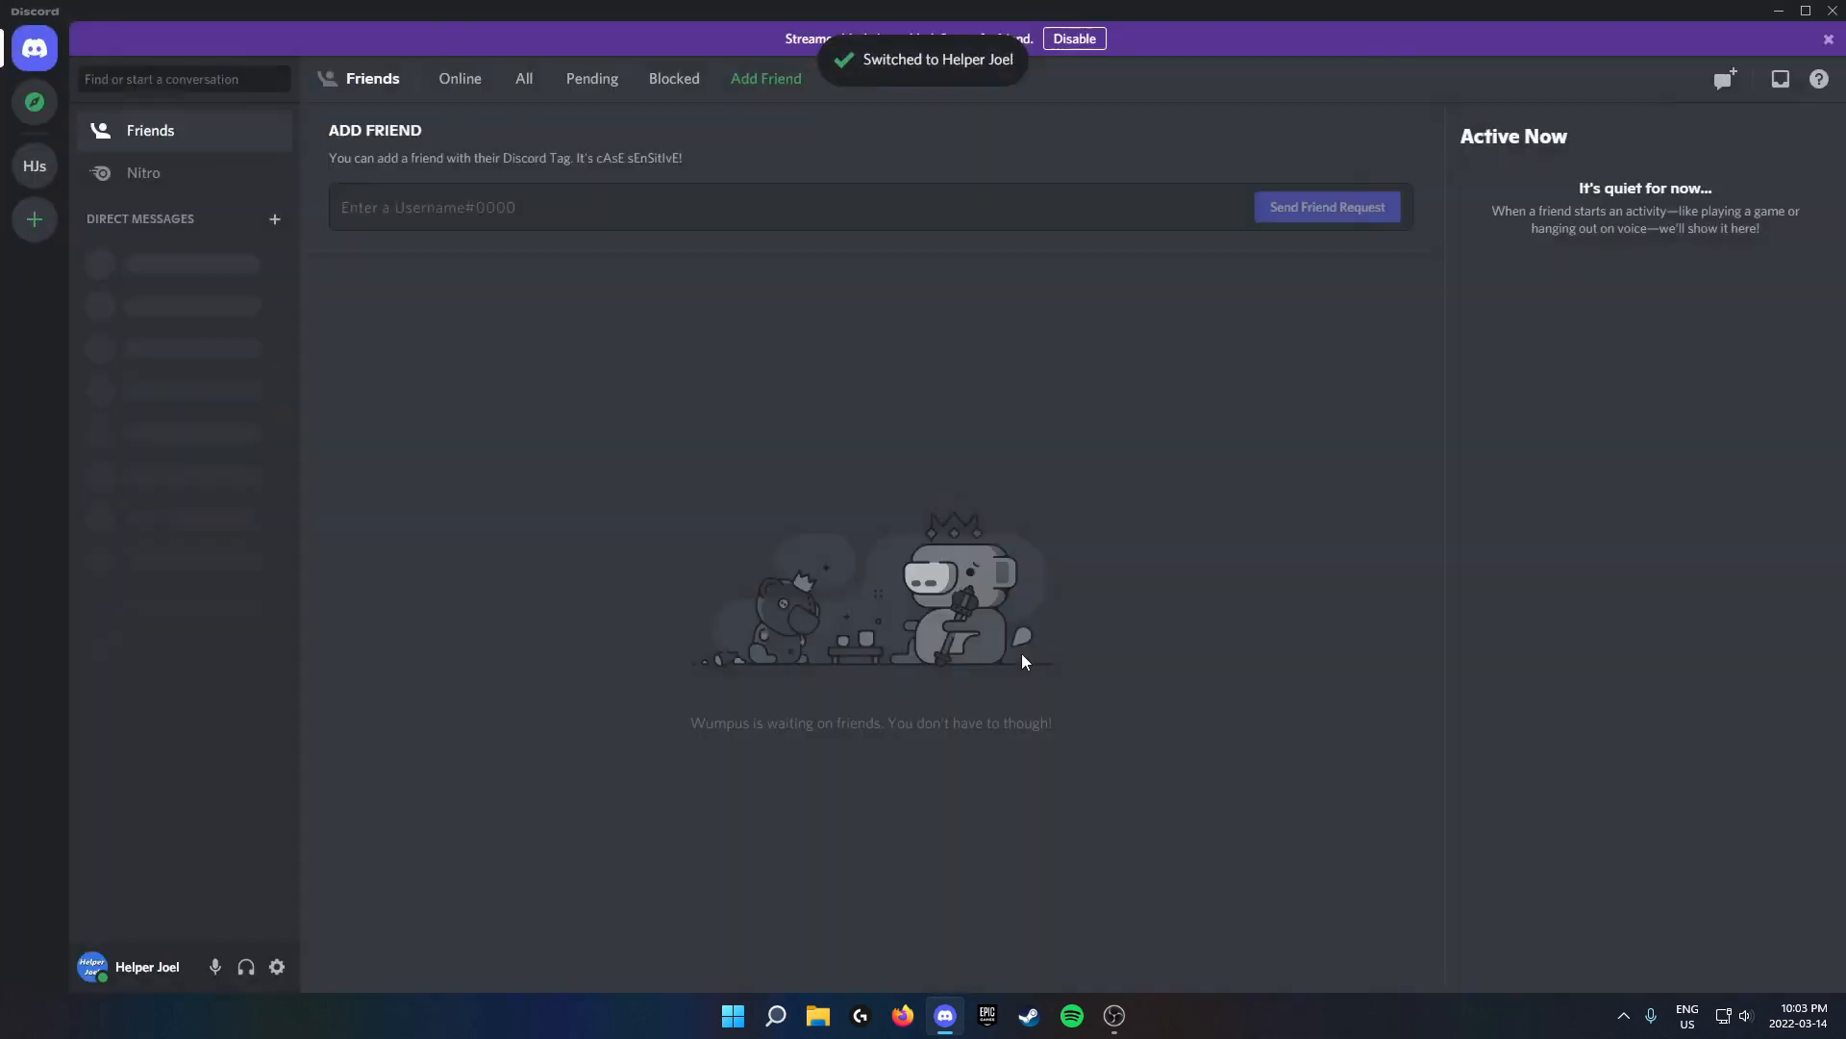
{"action": "mouse_move", "coordinate": [1116, 595]}
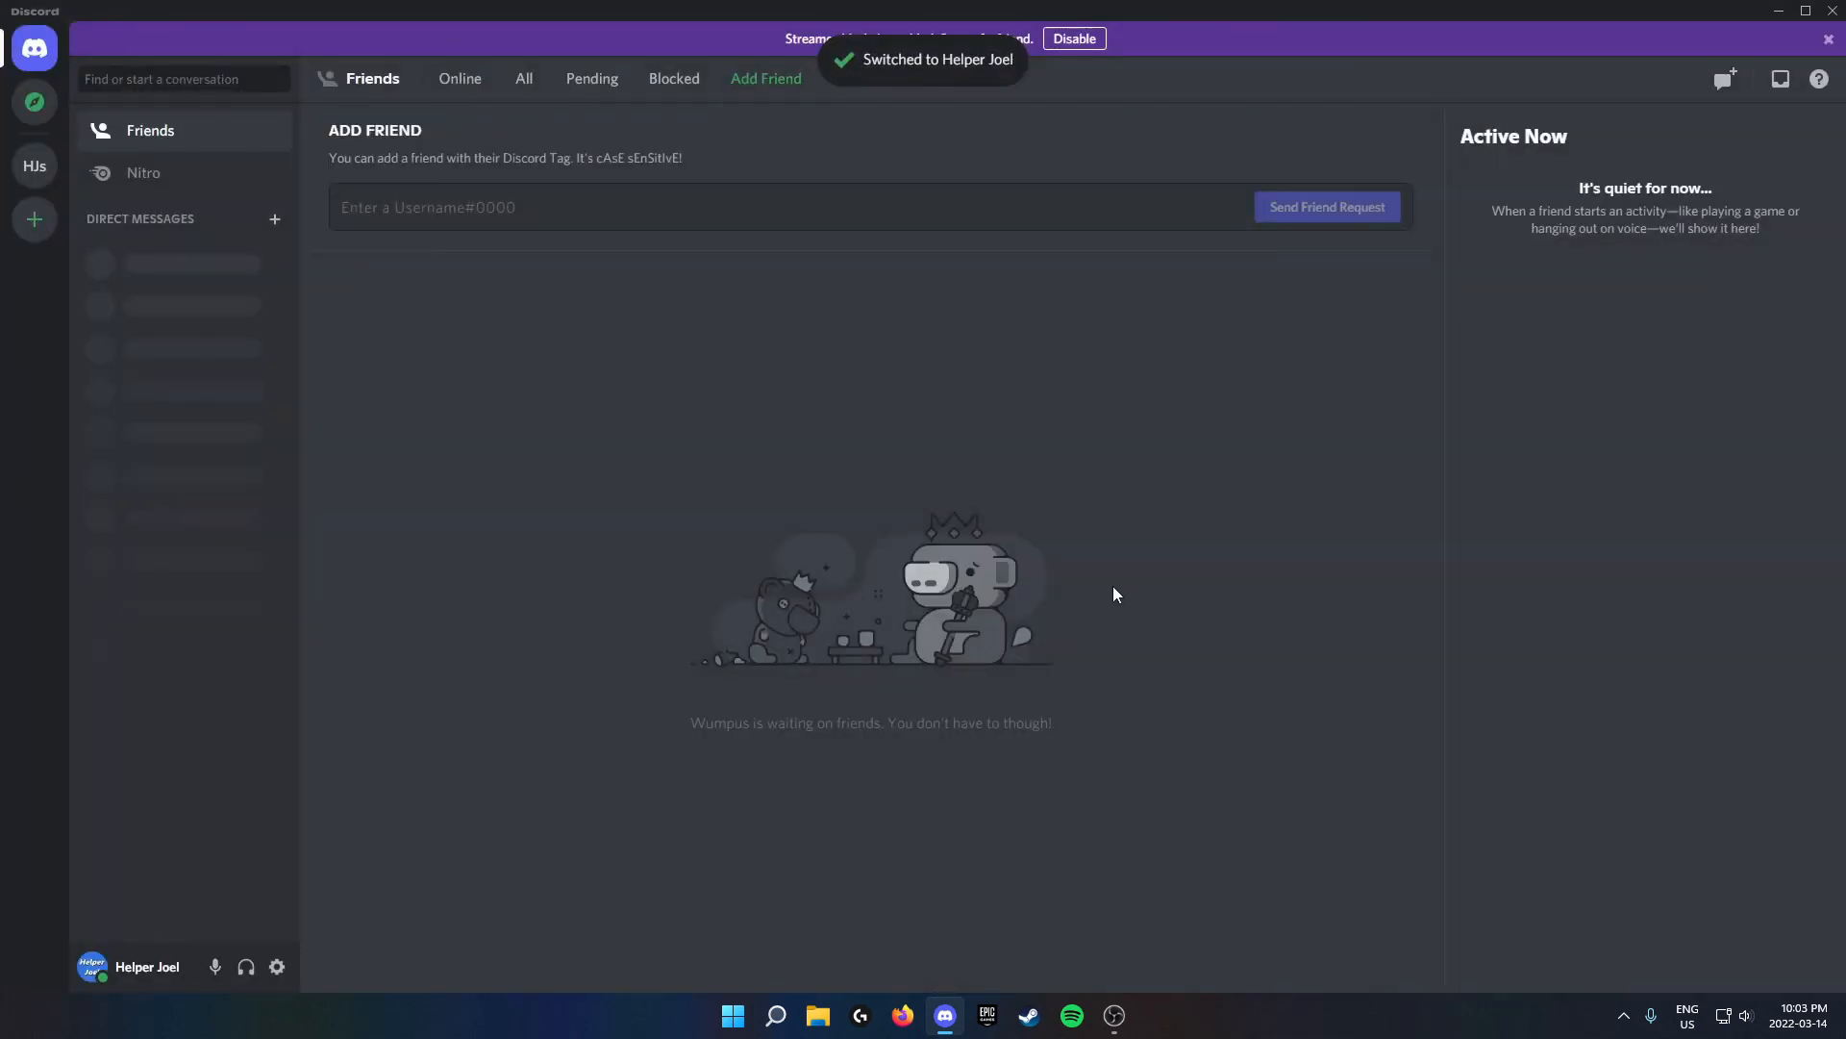